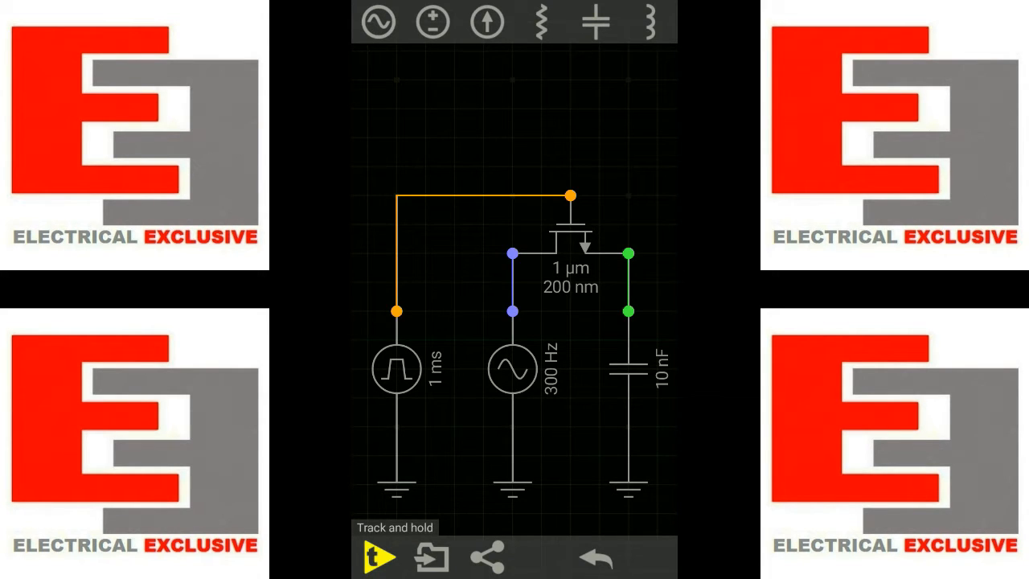
Inspect the 300 Hz sine input source and the gate control node, then start the simulation
click(571, 233)
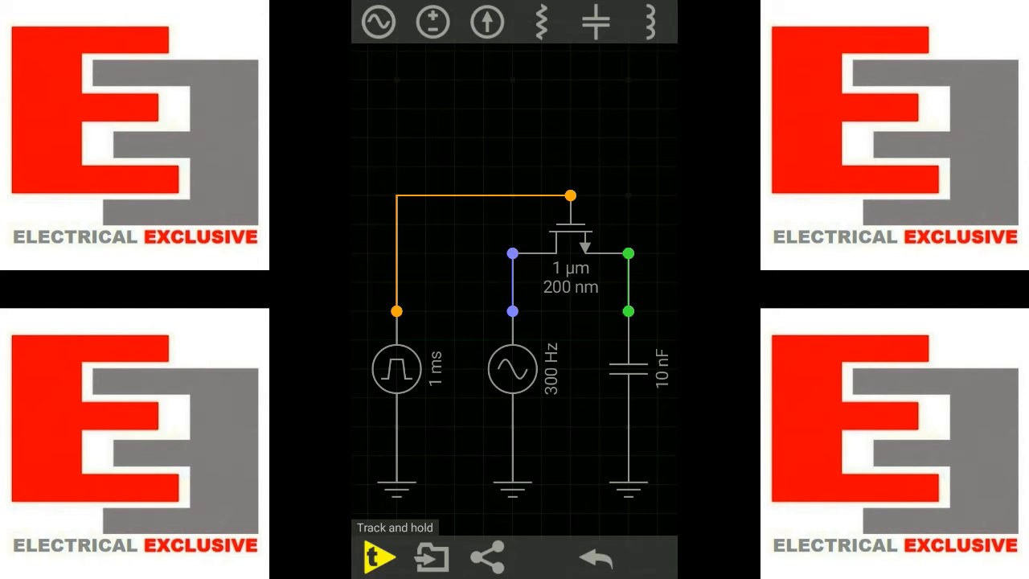
click(395, 368)
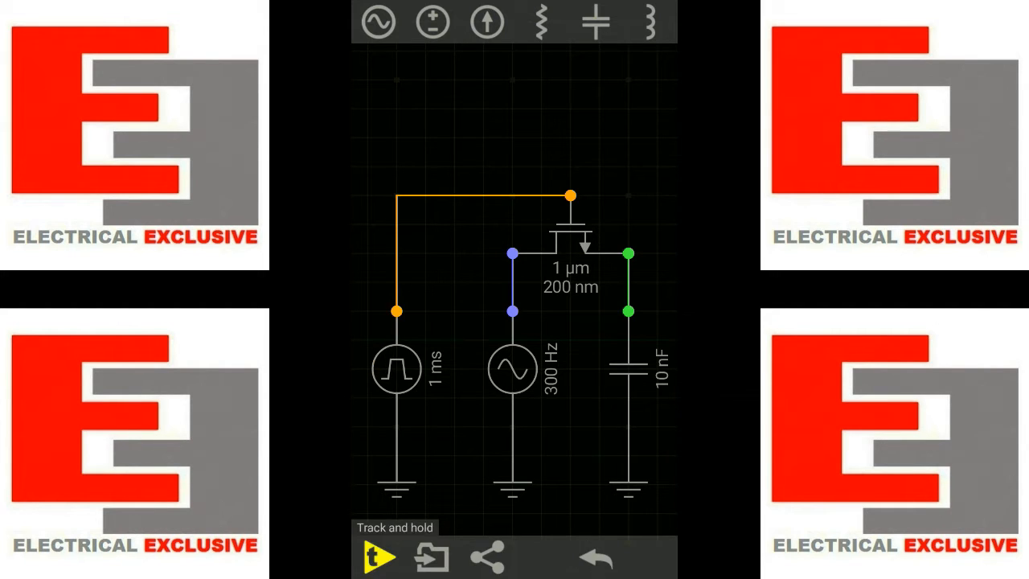
click(512, 368)
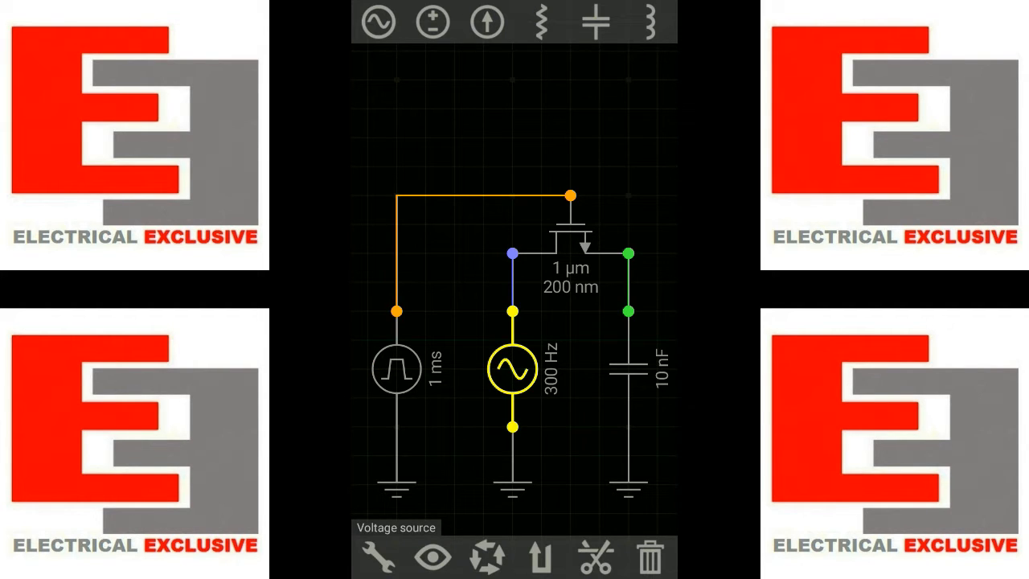
click(627, 368)
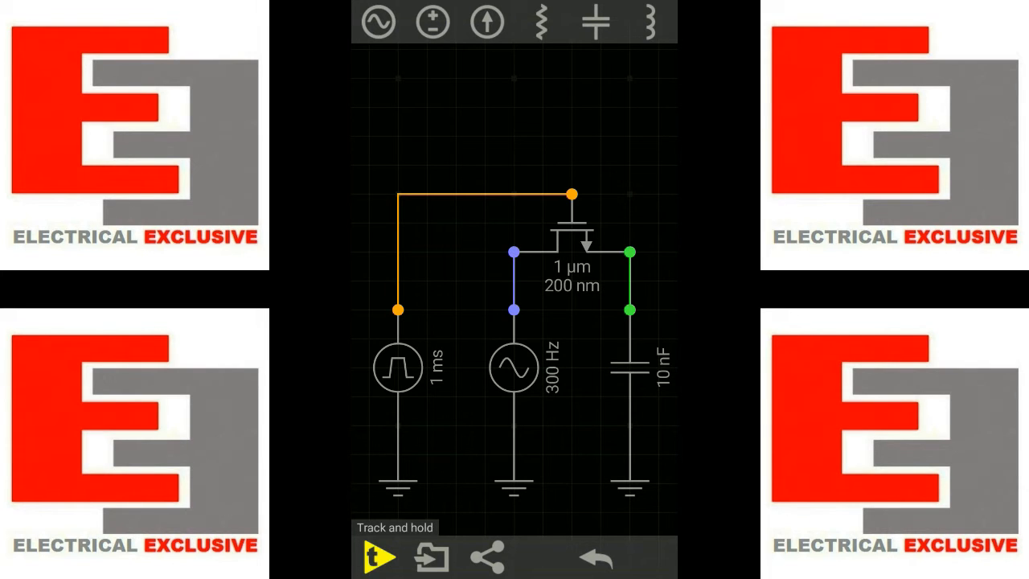
click(571, 229)
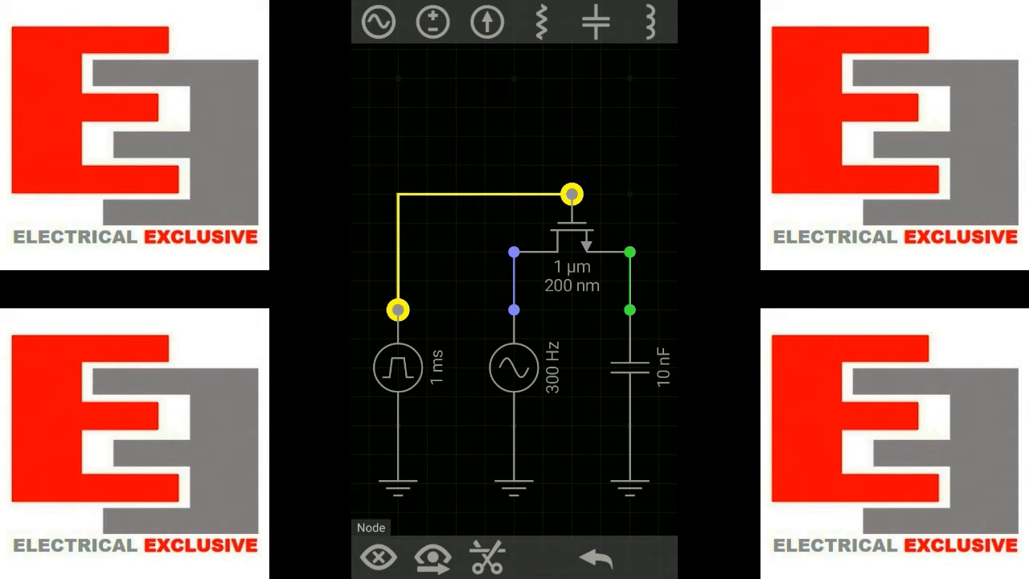
click(398, 367)
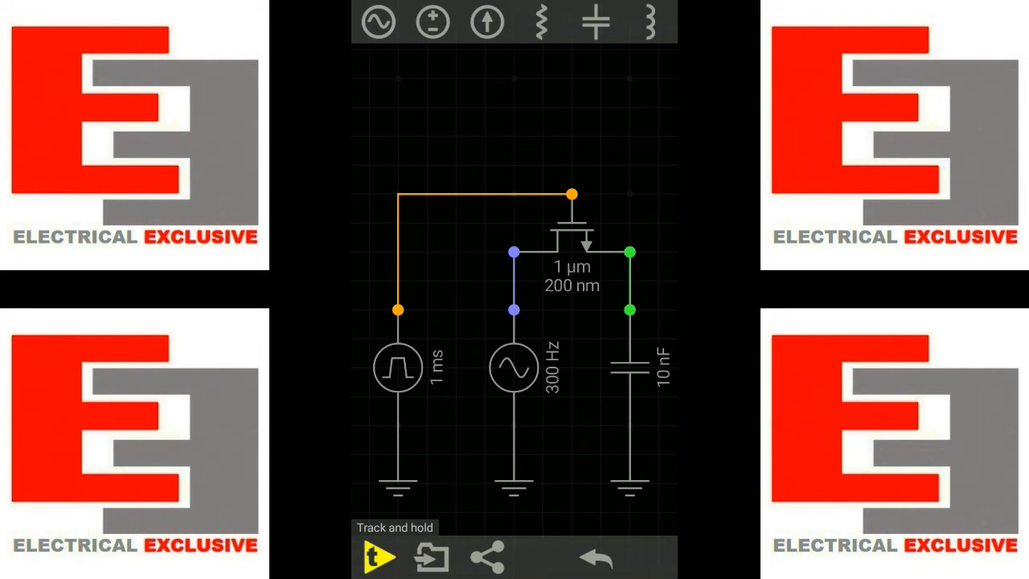
click(378, 556)
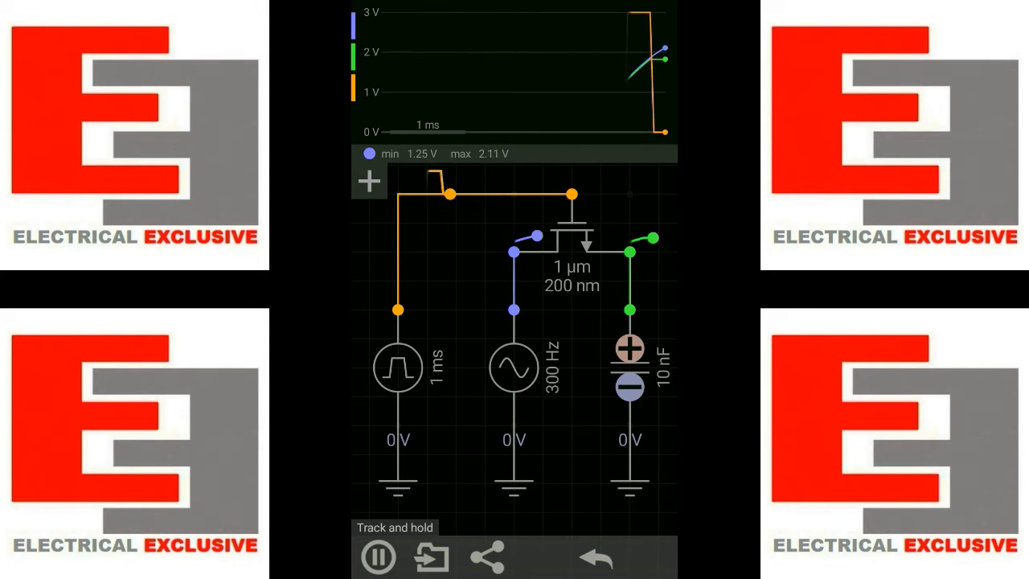